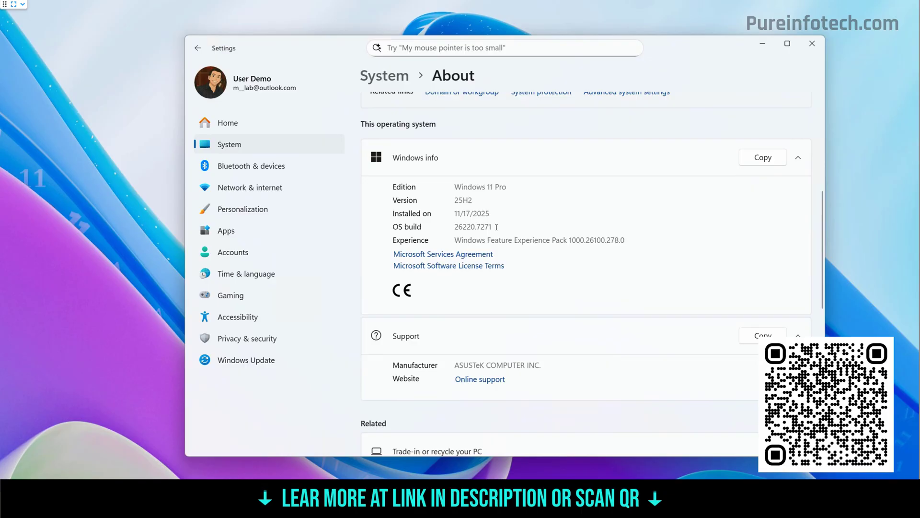
Select the OS build value 26220.7271 on the System > About page.
double_click(473, 227)
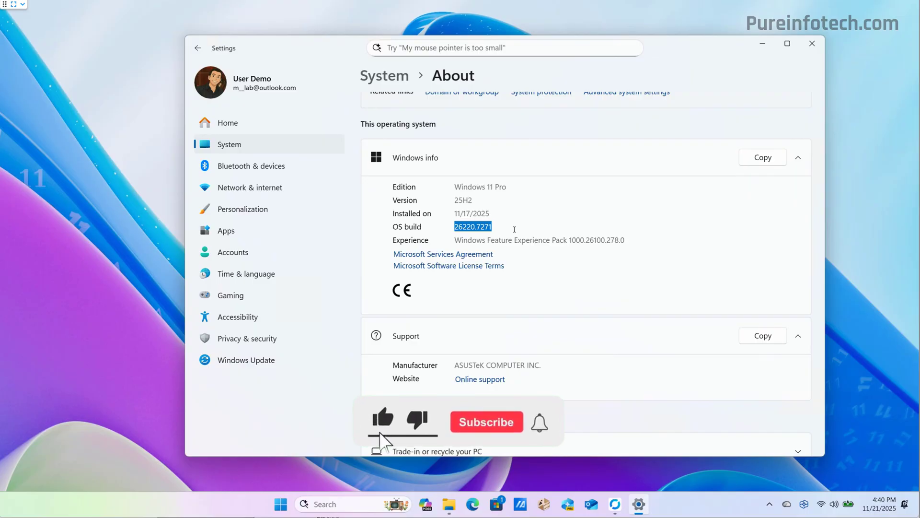
left_click(486, 421)
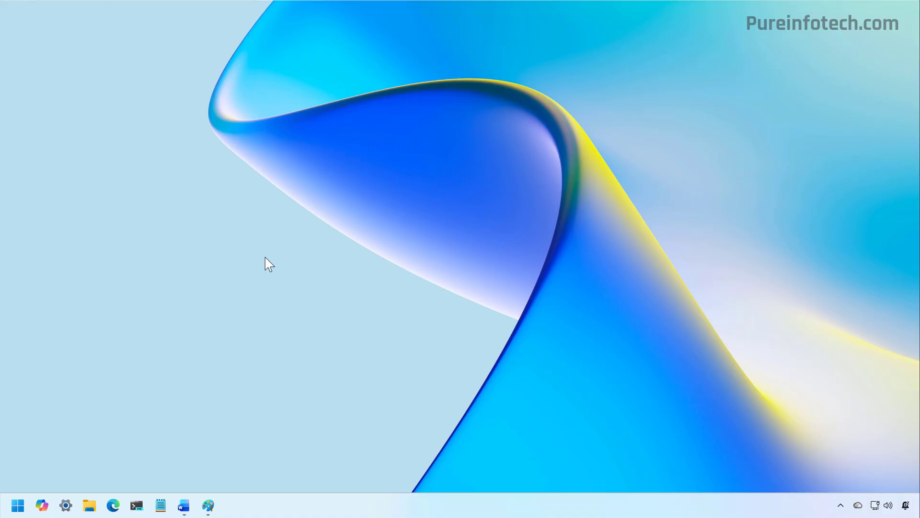
mouse_move(267, 222)
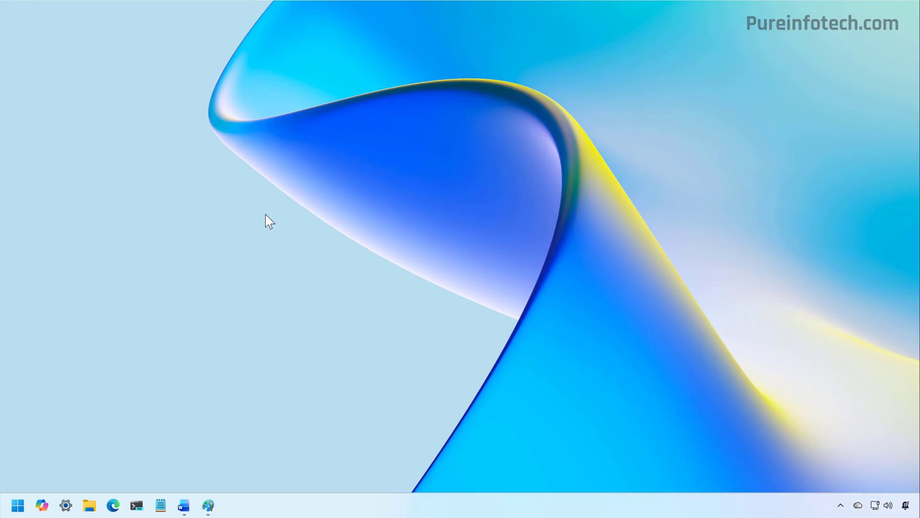
mouse_move(65, 505)
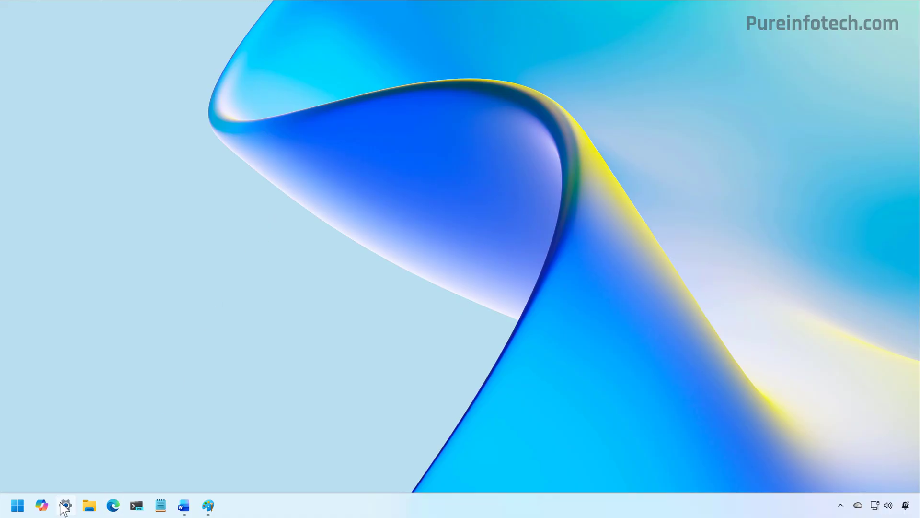
Under Gaming > Full screen experience, choose Xbox as the home app.
left_click(65, 504)
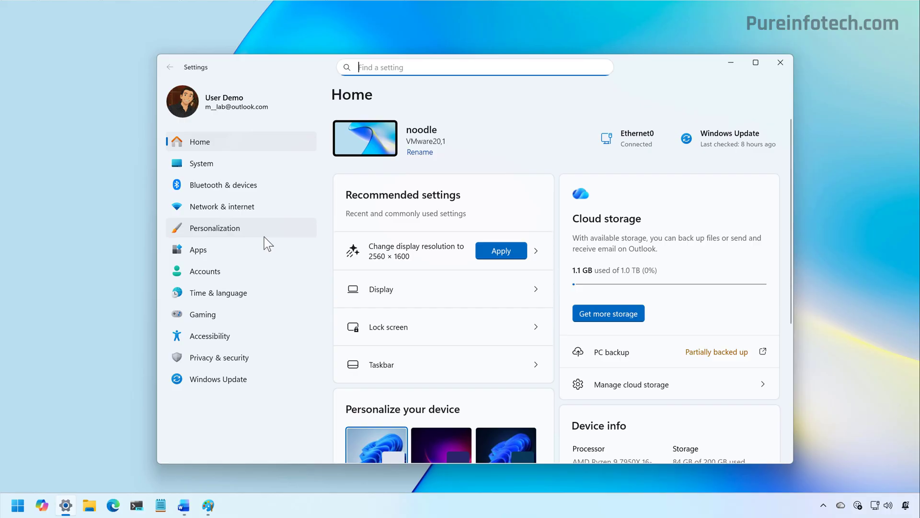
left_click(201, 313)
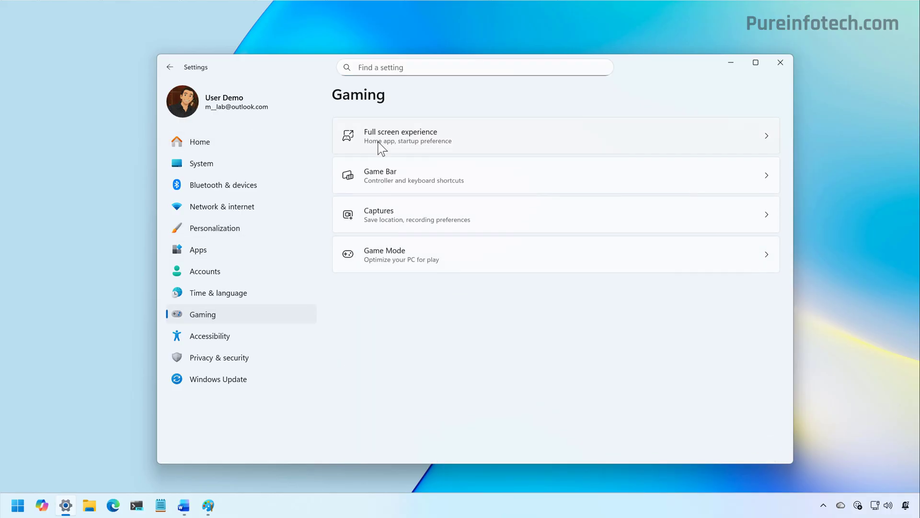
mouse_move(382, 144)
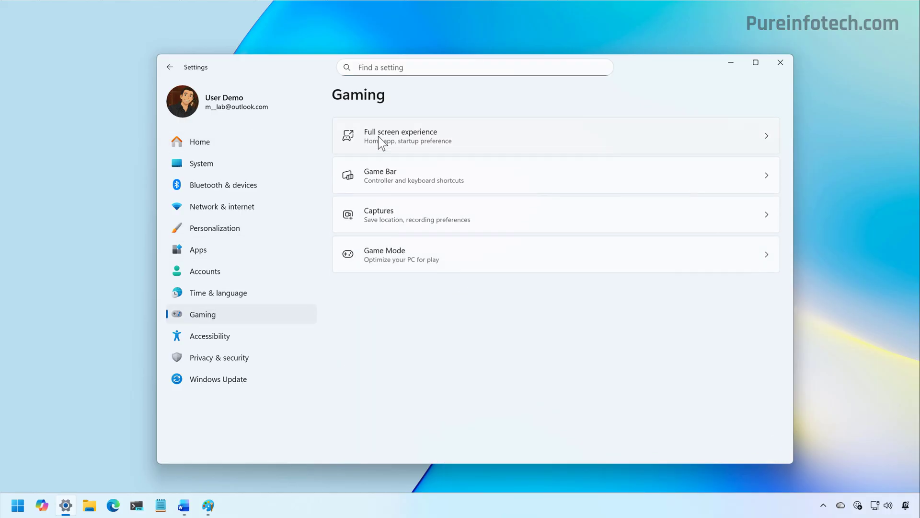
left_click(401, 136)
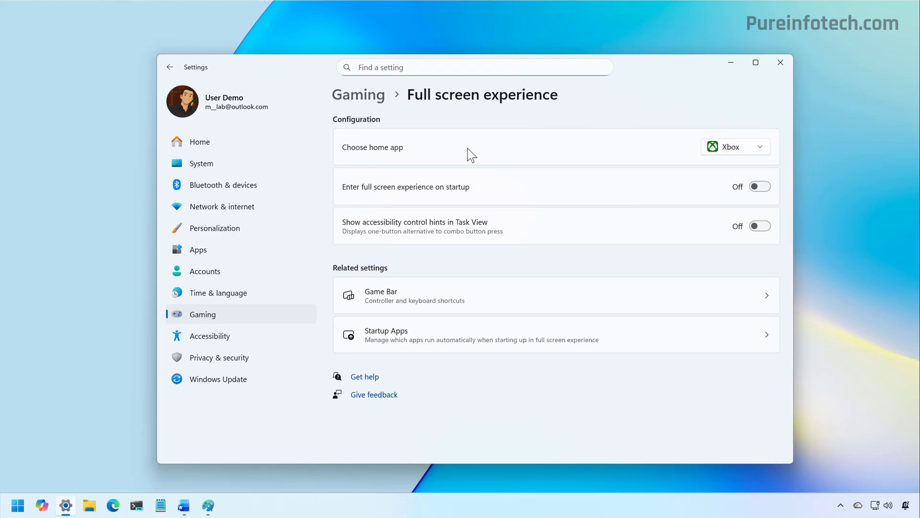
left_click(735, 146)
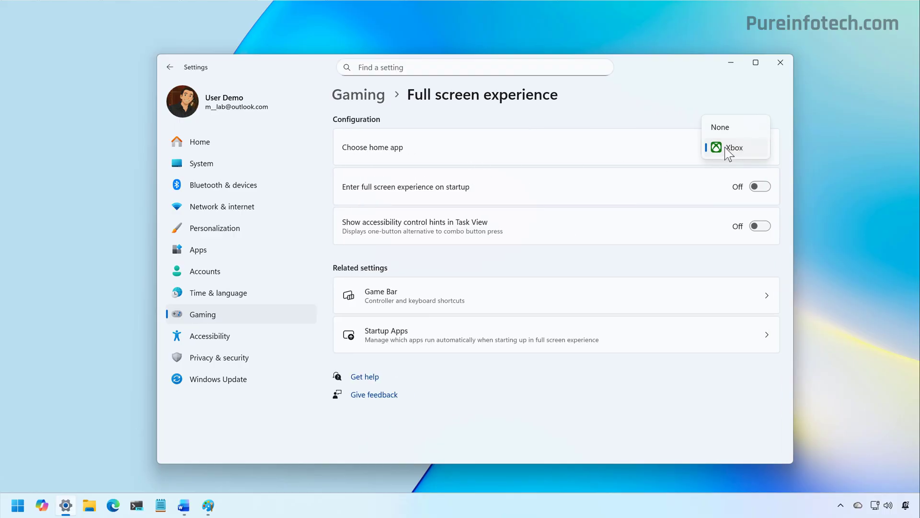
left_click(733, 147)
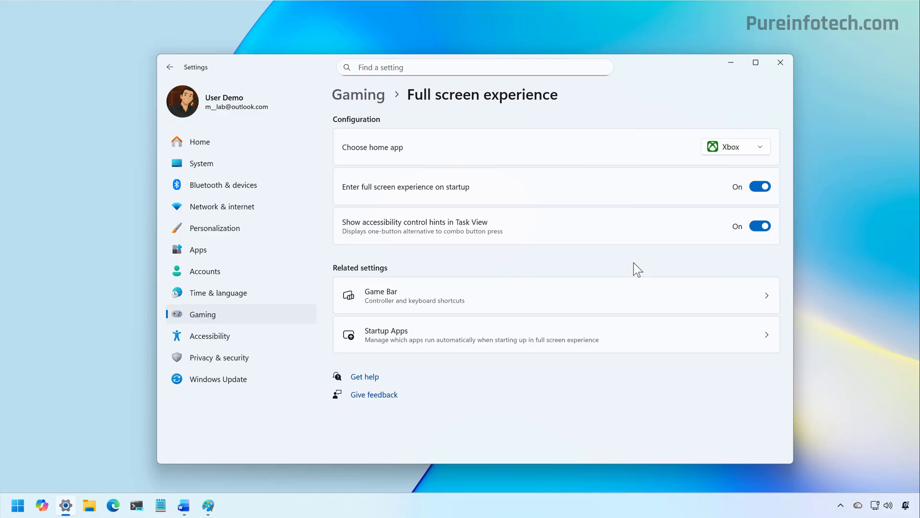
mouse_move(783, 69)
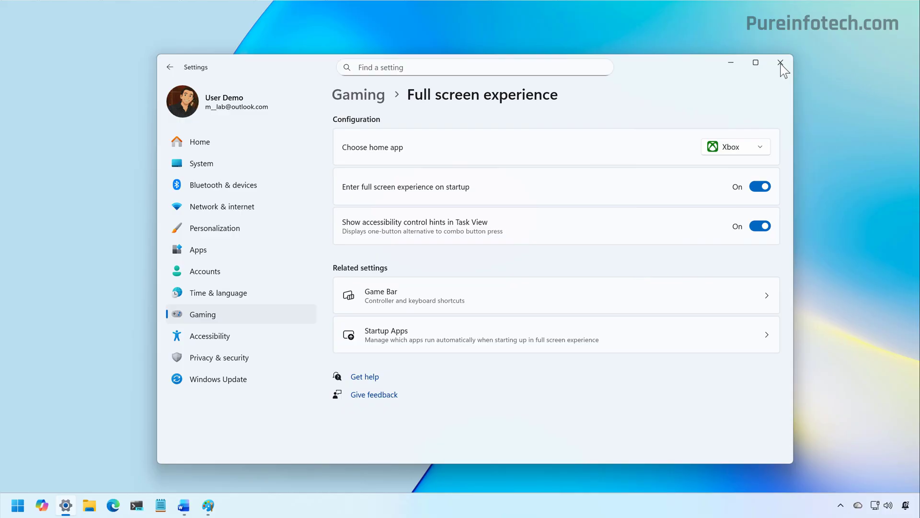
Close Settings and launch the Xbox full screen experience from the Start menu.
left_click(781, 63)
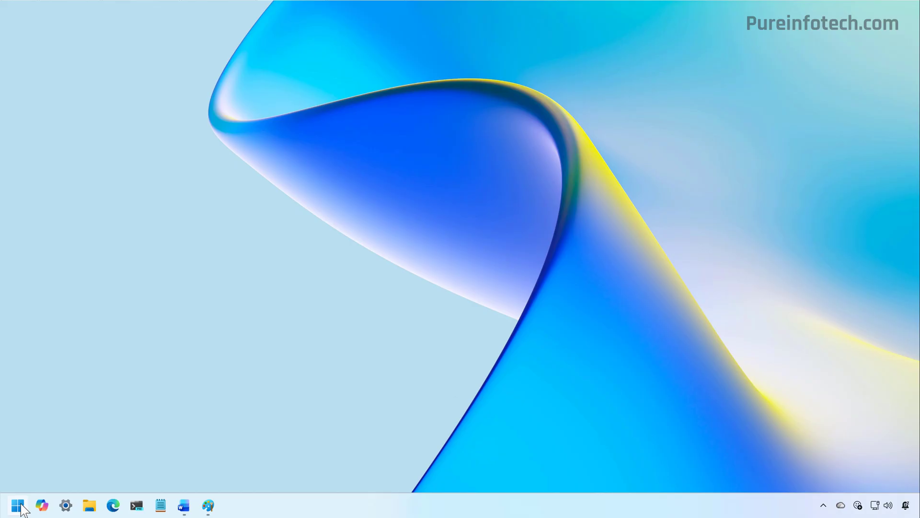
left_click(17, 505)
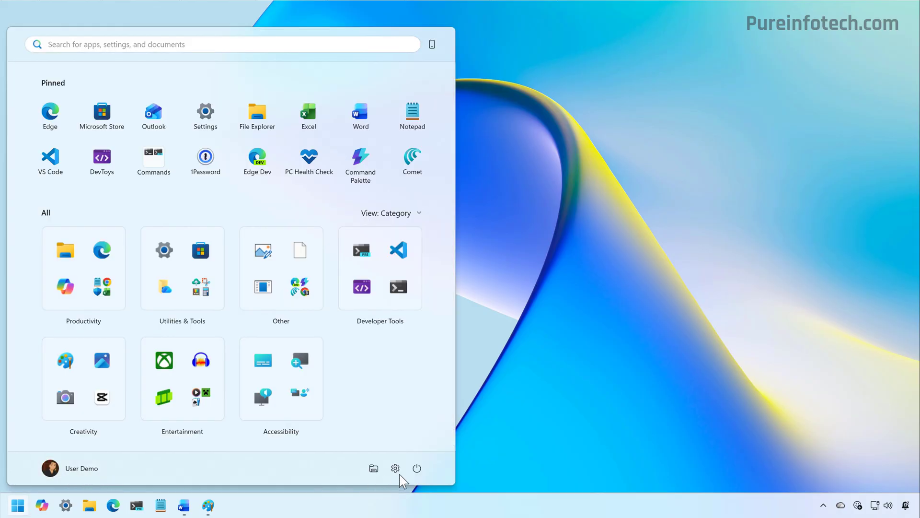
left_click(417, 467)
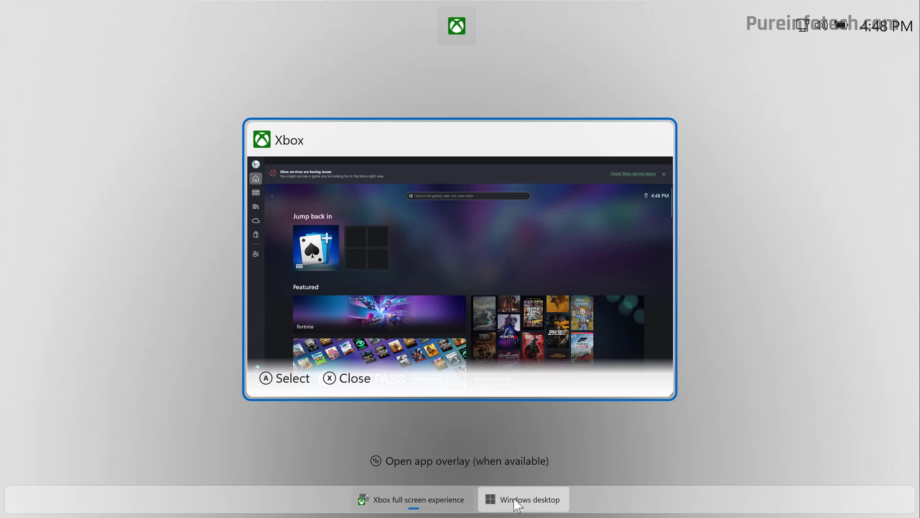
Switch from the Xbox full screen experience to the Windows desktop and confirm.
left_click(528, 499)
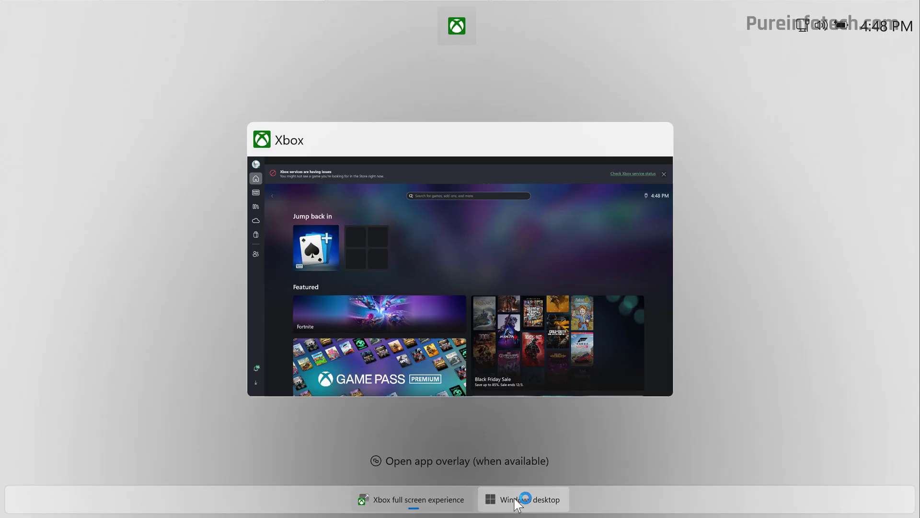
left_click(531, 499)
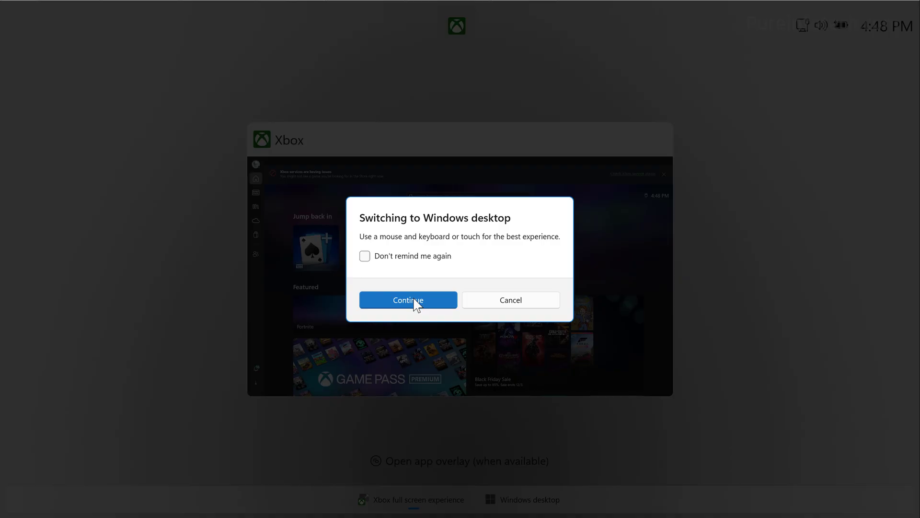
left_click(408, 300)
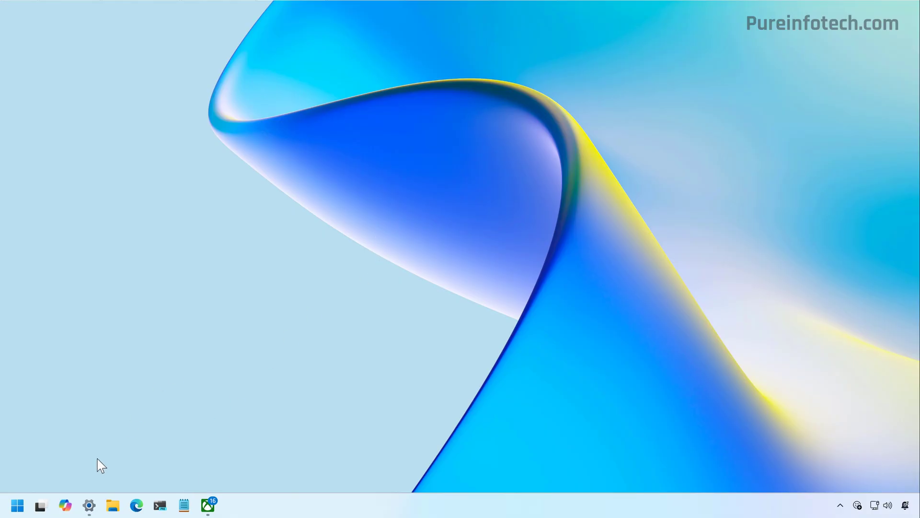
left_click(40, 505)
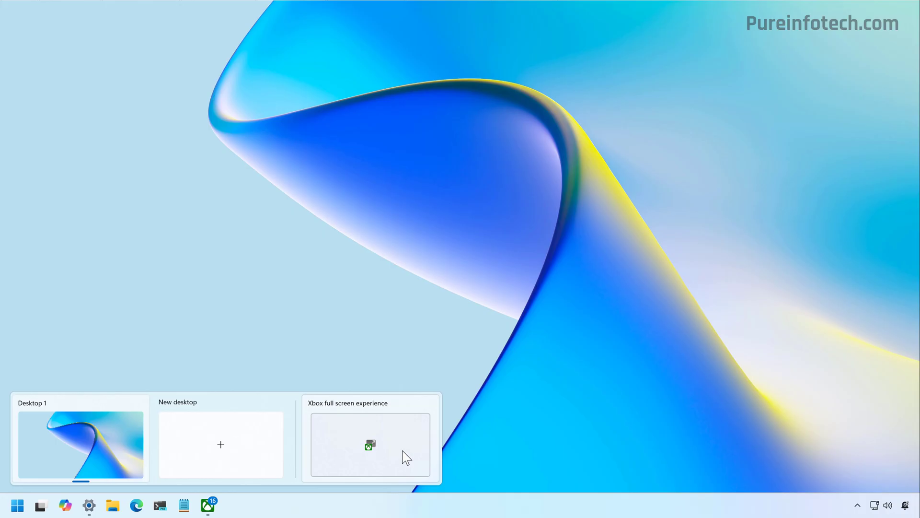
left_click(369, 445)
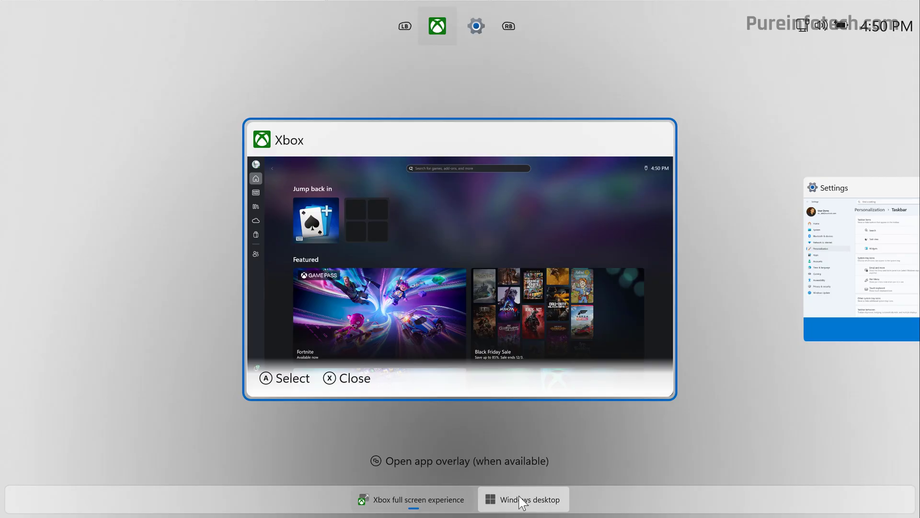
left_click(522, 499)
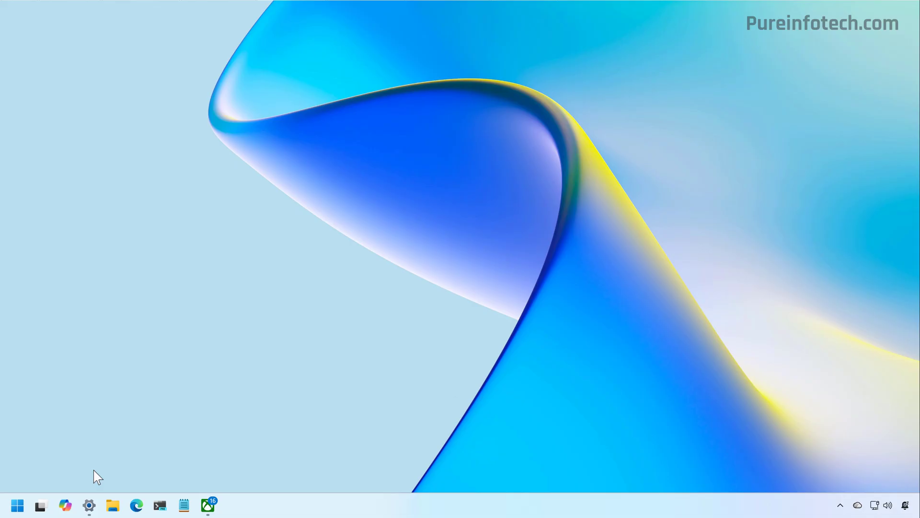
left_click(89, 505)
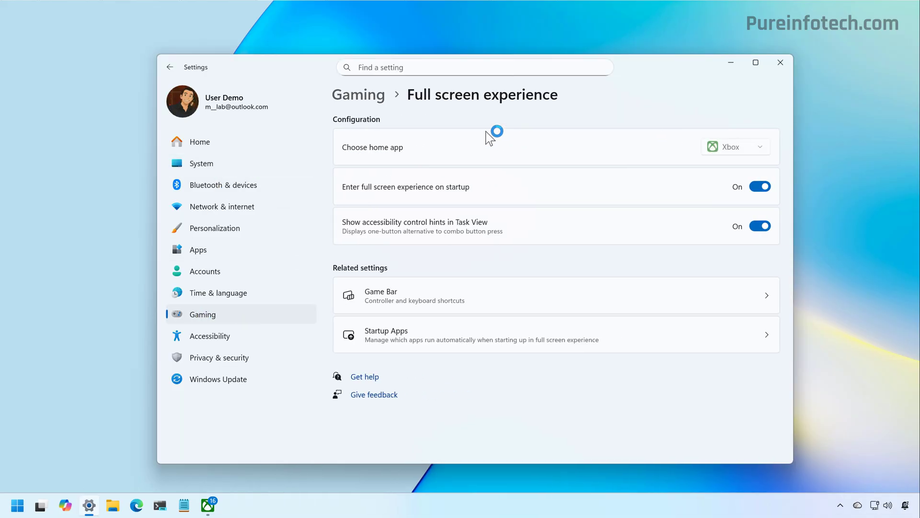
mouse_move(608, 120)
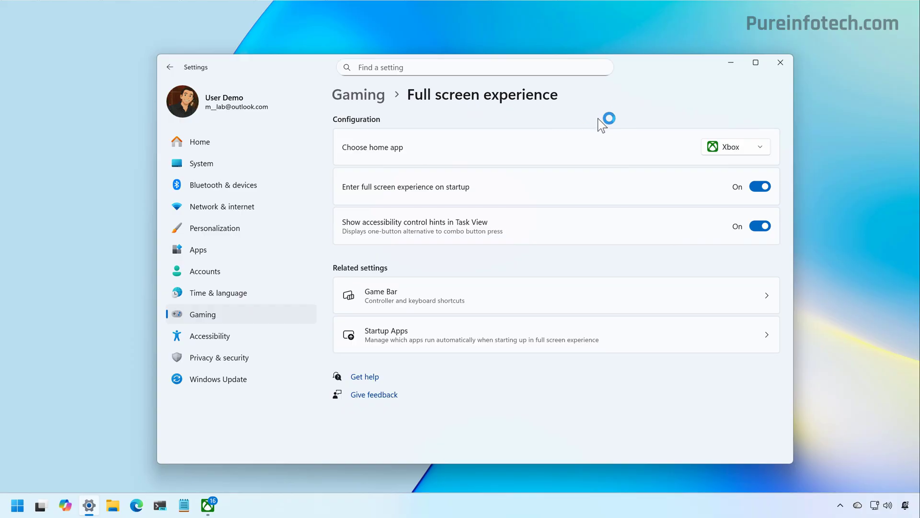
left_click(759, 186)
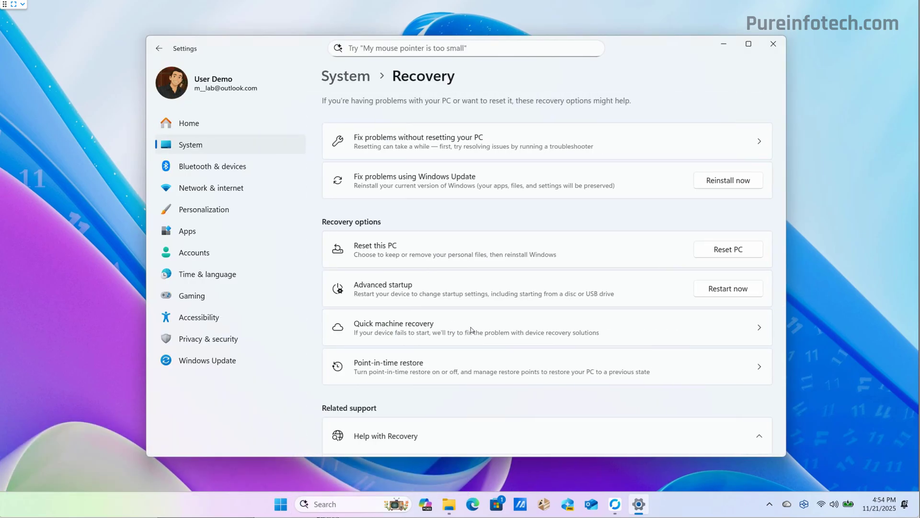
Keep the Point-in-time restore frequency at every 24 hours.
scroll("down", 3)
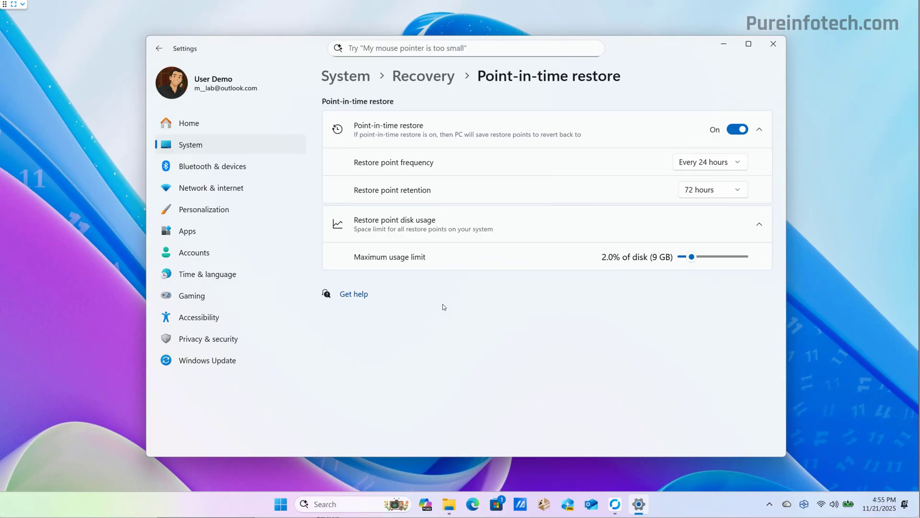
mouse_move(586, 359)
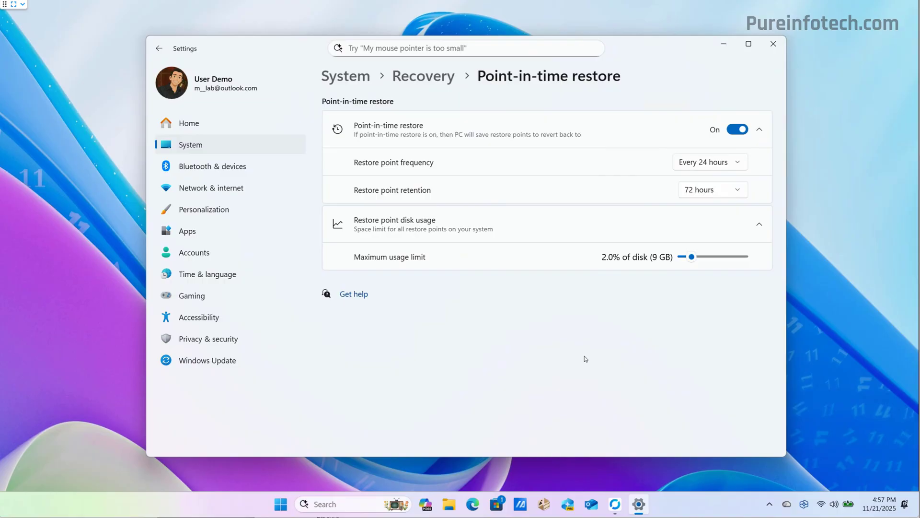
mouse_move(752, 135)
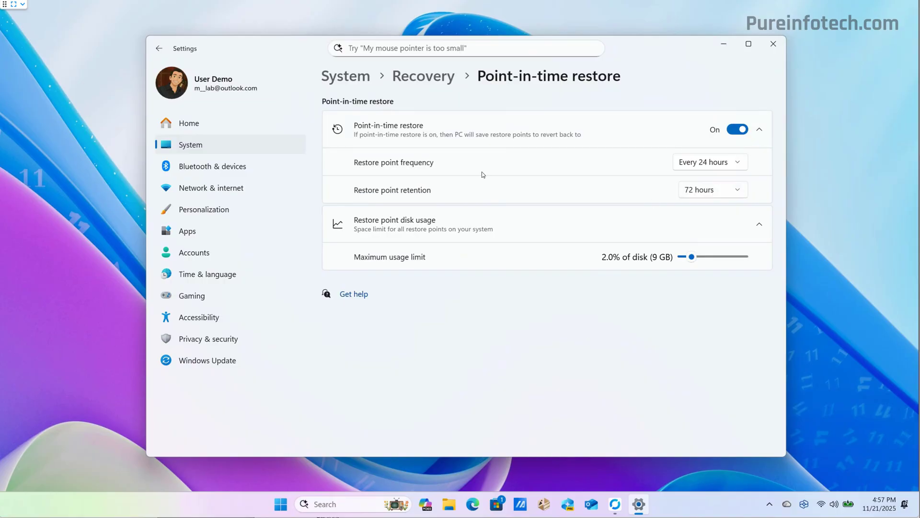
left_click(709, 162)
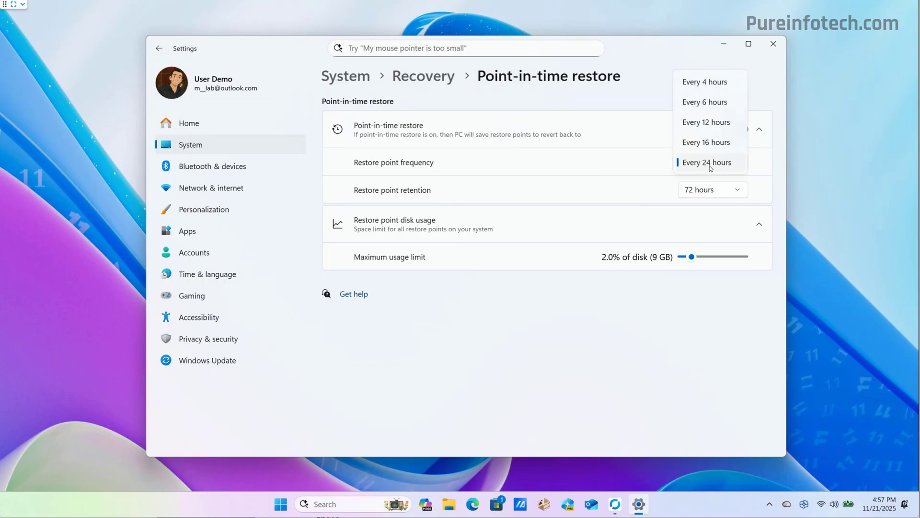
left_click(711, 189)
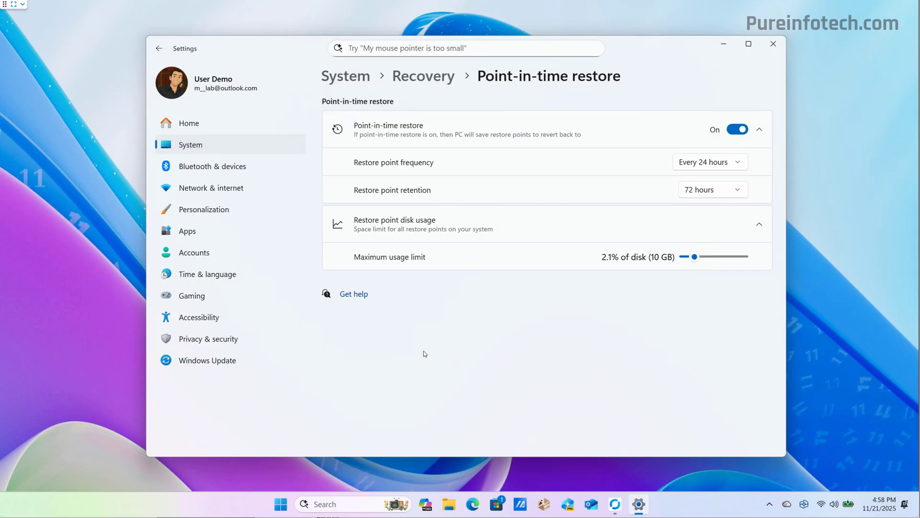
mouse_move(206, 148)
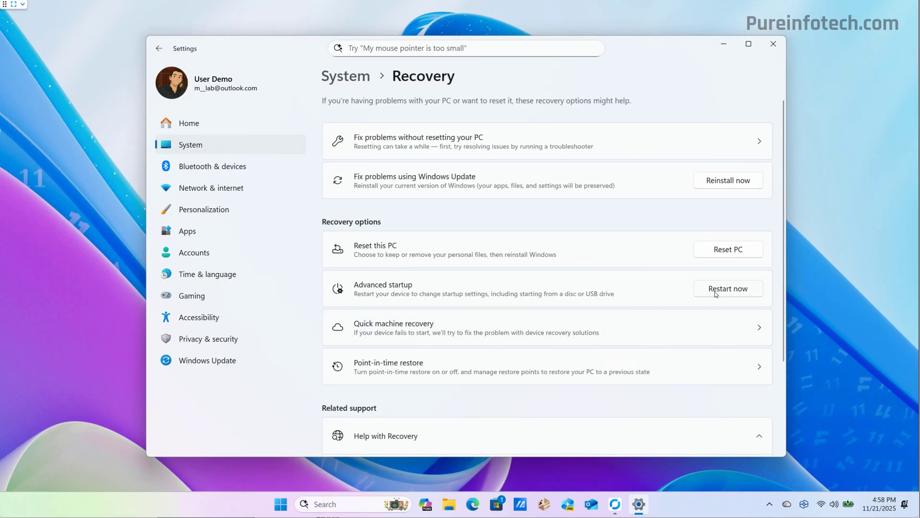
Start Restart now for Advanced startup, then dismiss the warning without restarting.
left_click(727, 288)
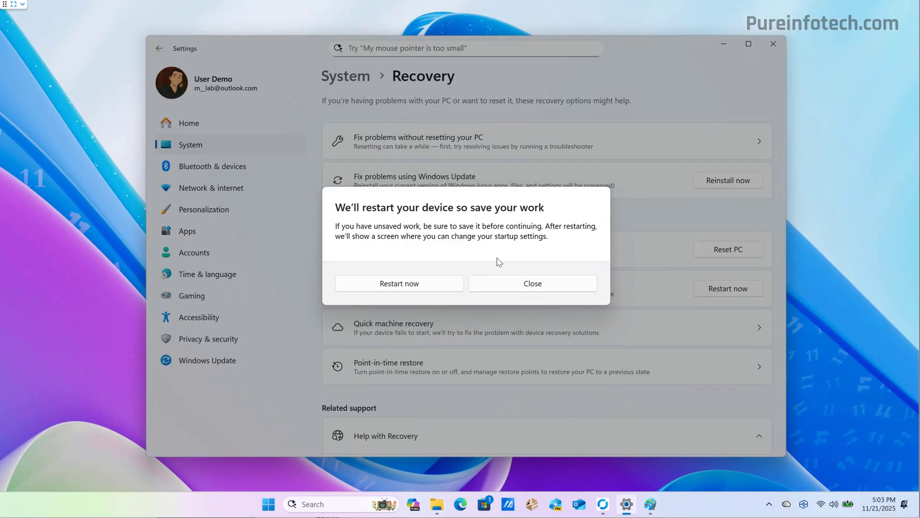
mouse_move(510, 282)
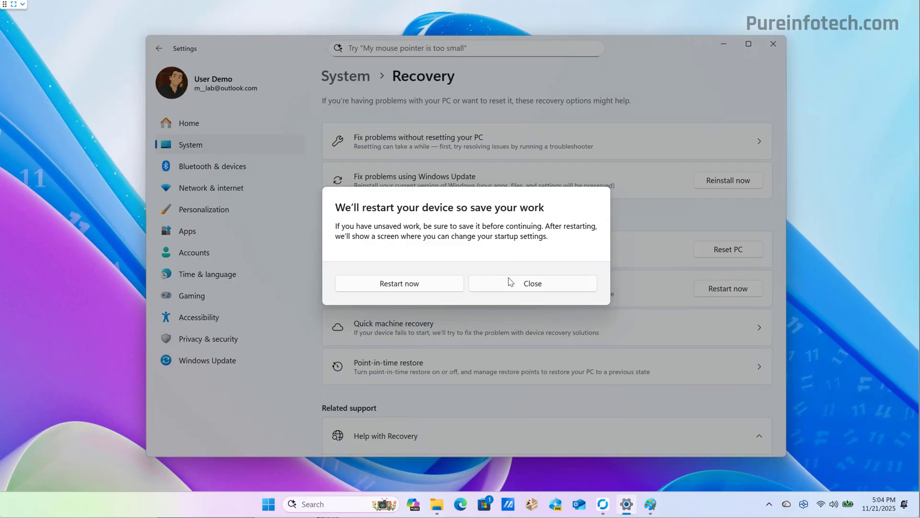
left_click(531, 283)
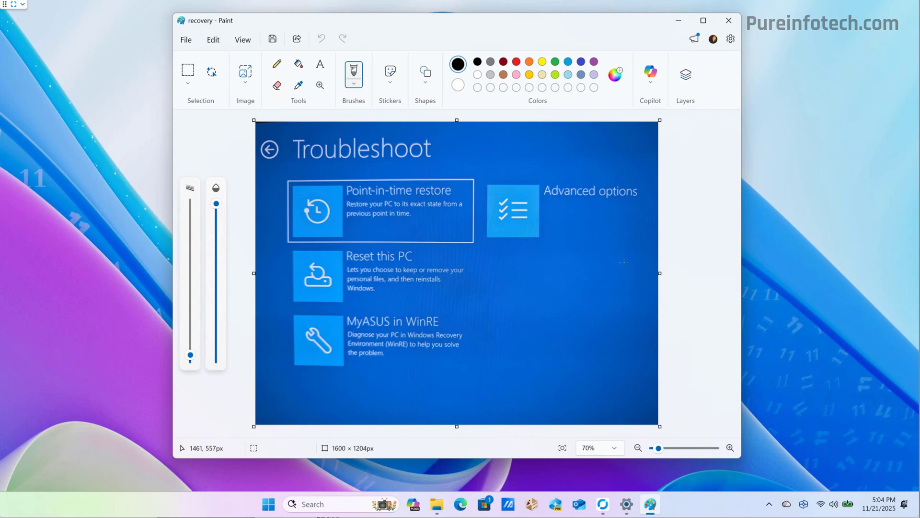
mouse_move(387, 232)
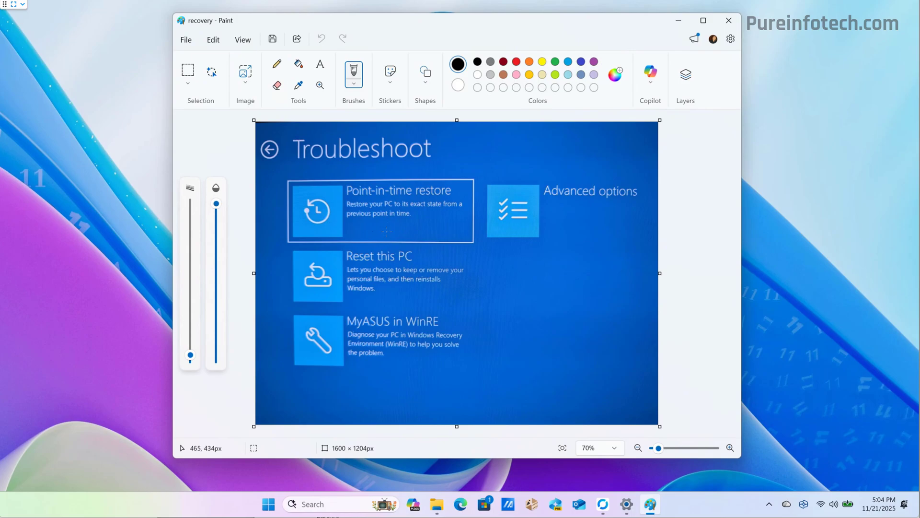
mouse_move(395, 189)
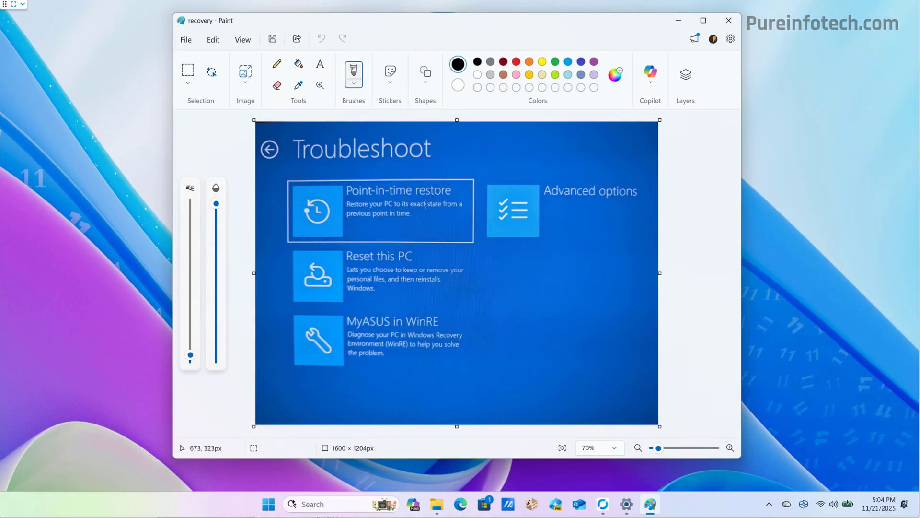
Close the Paint window showing the recovery Troubleshoot screenshot.
left_click(729, 21)
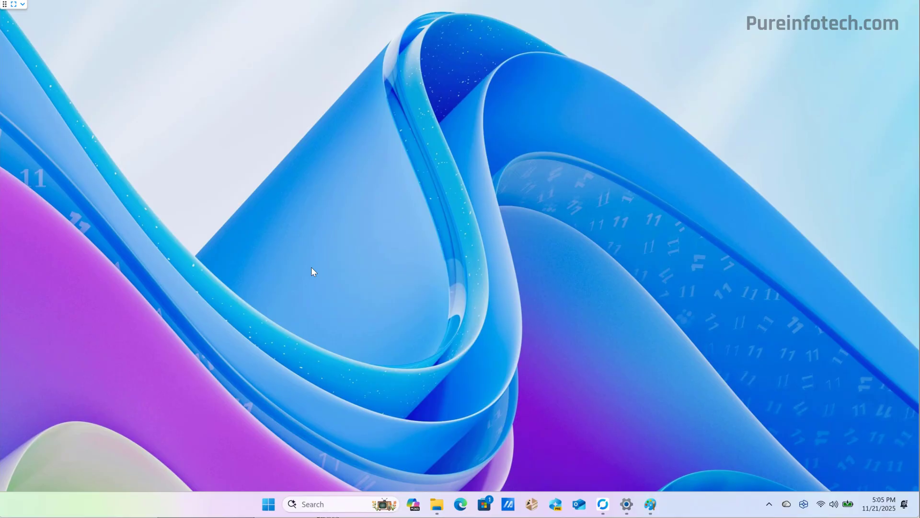
Select images (1).png in Downloads and bring up its context menu.
left_click(436, 504)
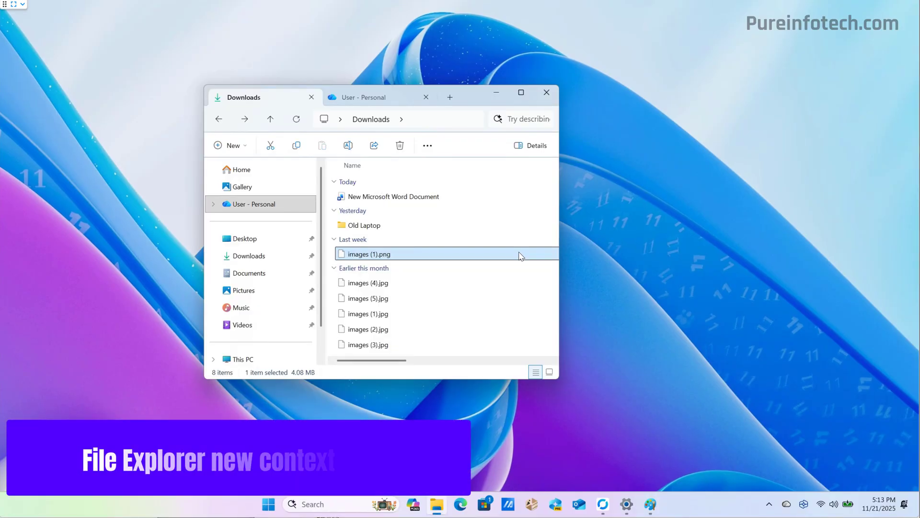
mouse_move(520, 254)
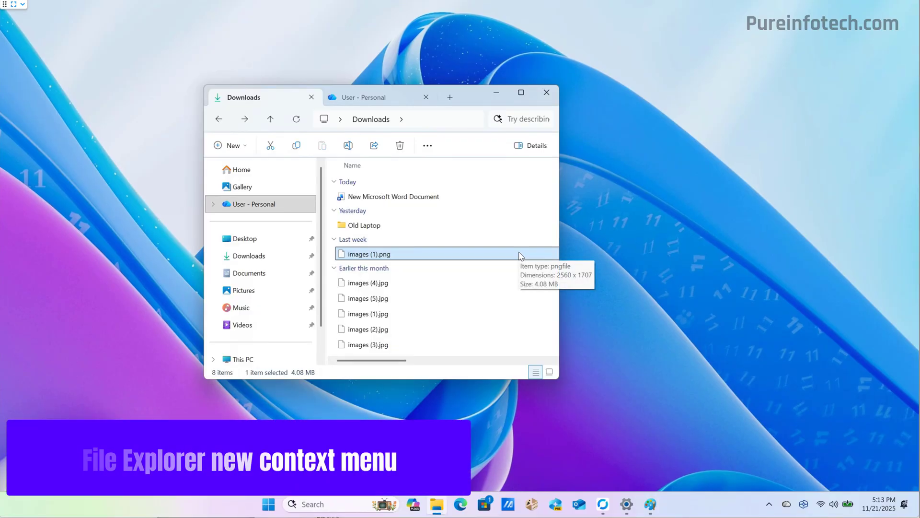
right_click(370, 253)
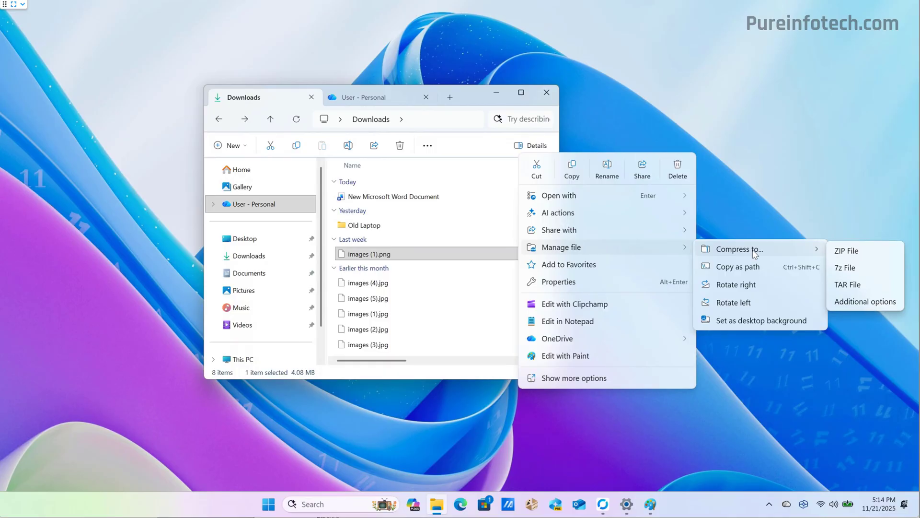
mouse_move(751, 316)
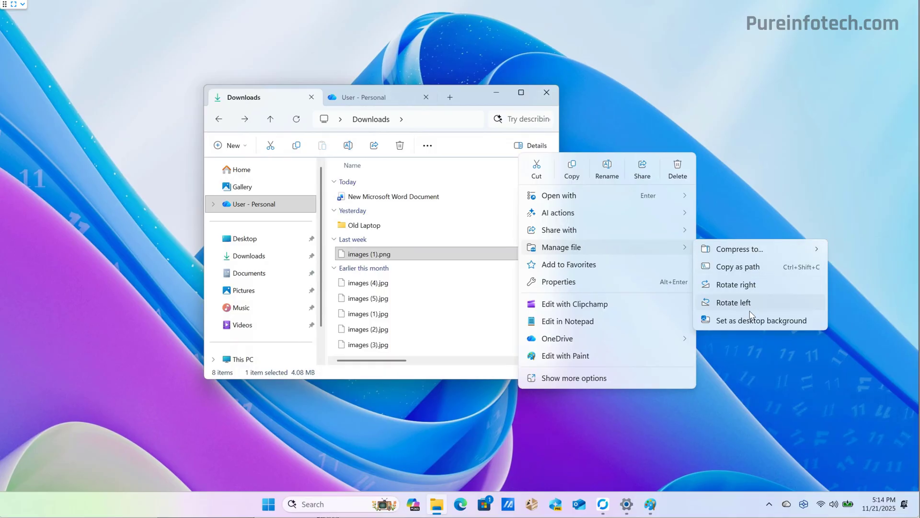
mouse_move(761, 319)
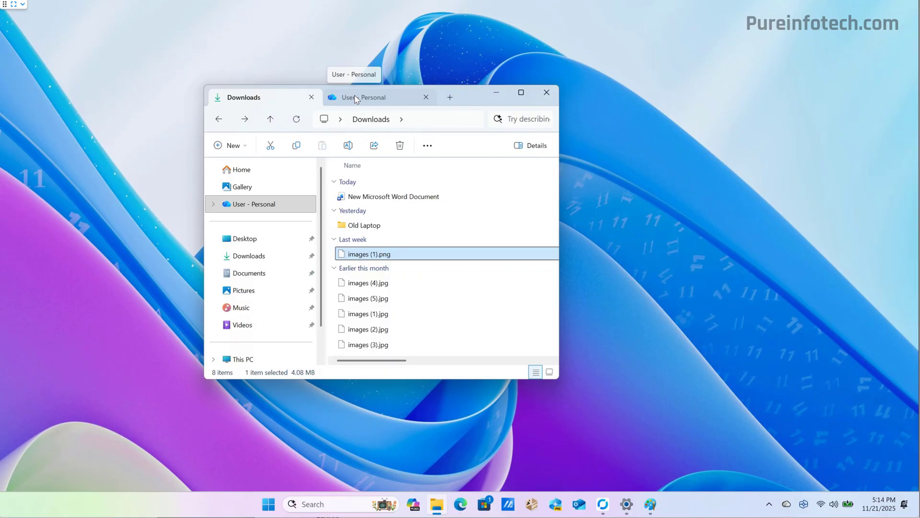
Show the OneDrive menu options for a document in User - Personal.
right_click(361, 232)
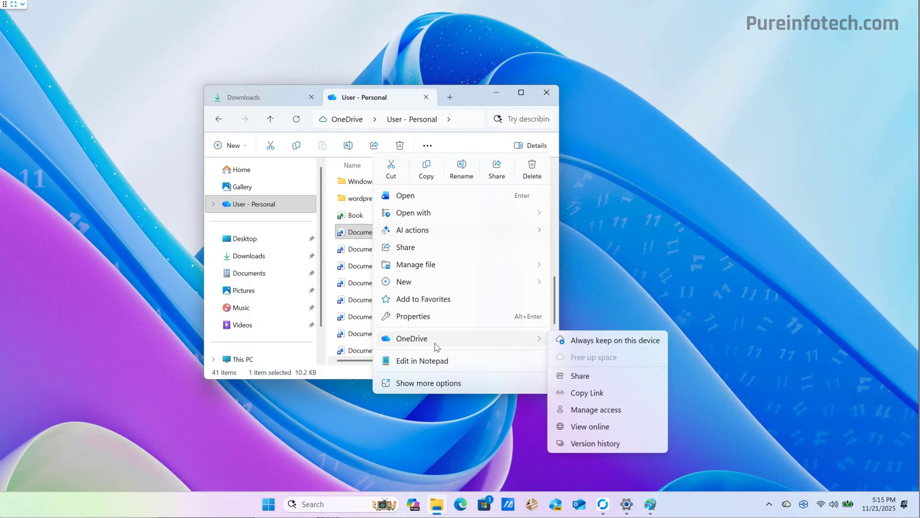
mouse_move(609, 351)
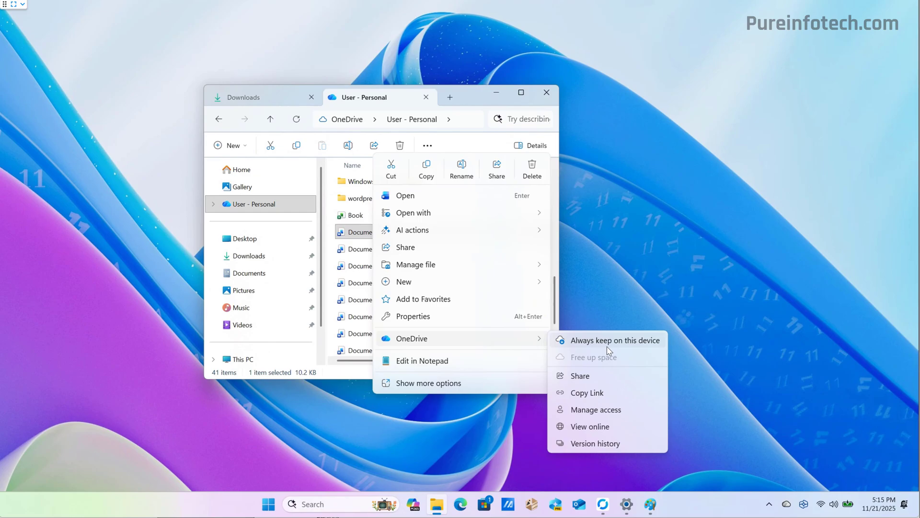
mouse_move(614, 376)
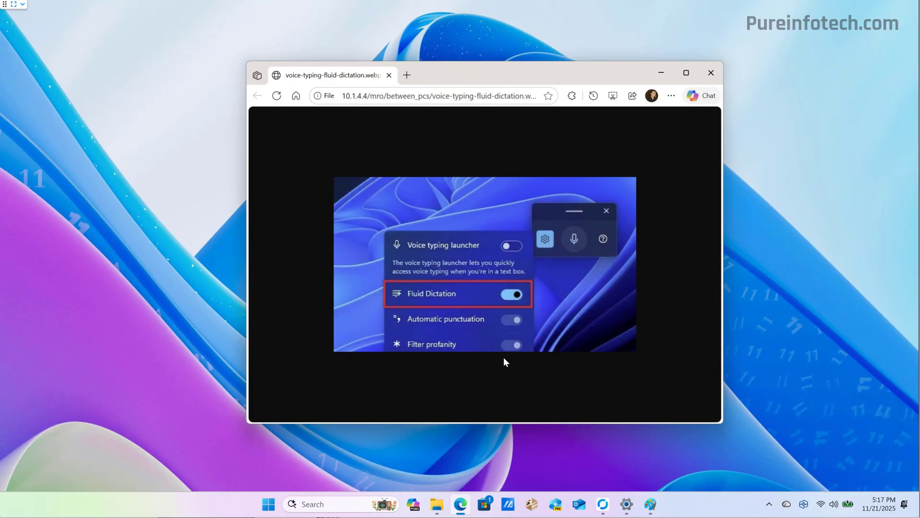
mouse_move(486, 384)
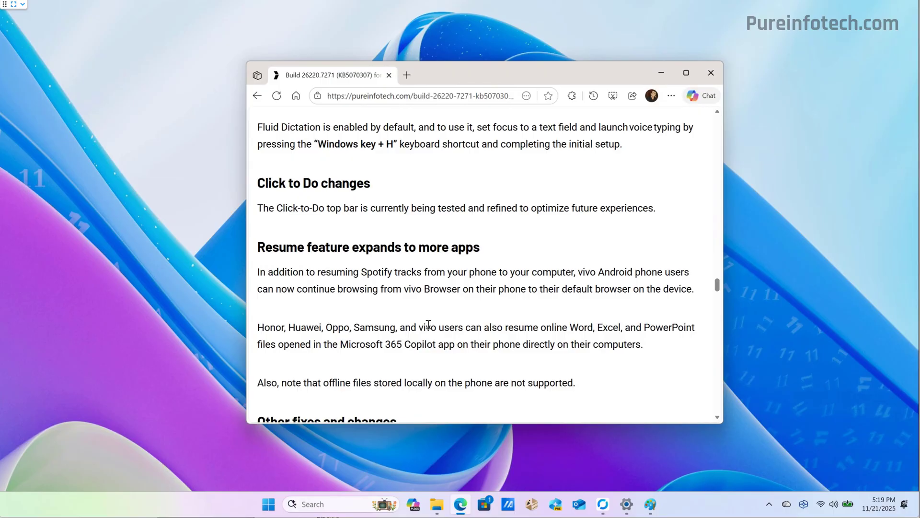
Scroll the Pureinfotech article down to Other fixes and changes and known issues.
scroll("down", 3)
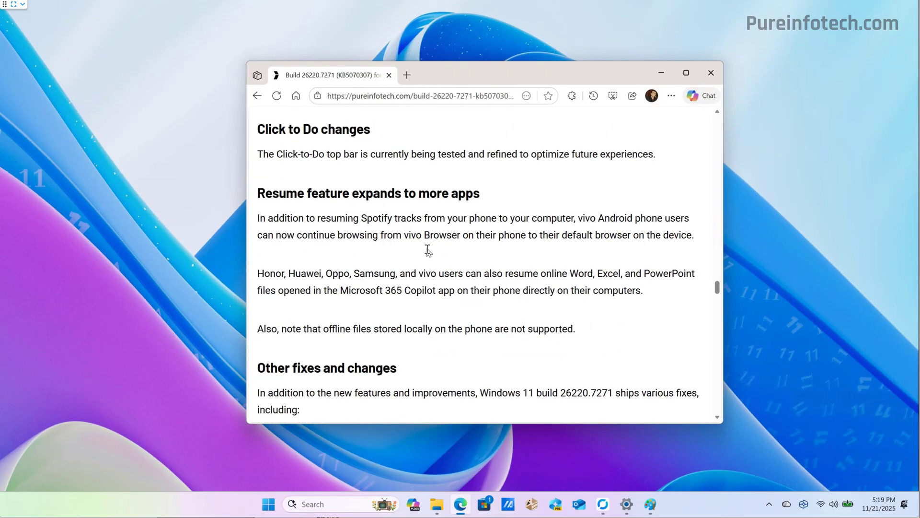
scroll("down", 3)
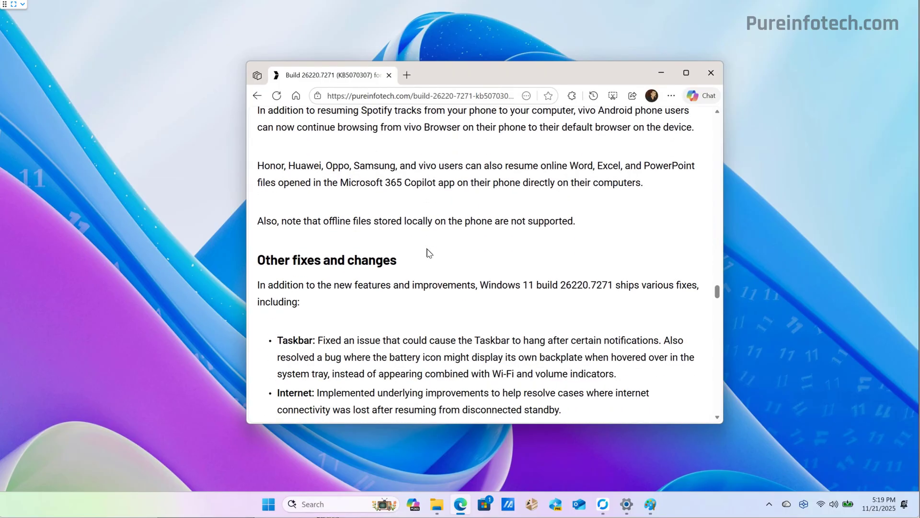
scroll("down", 3)
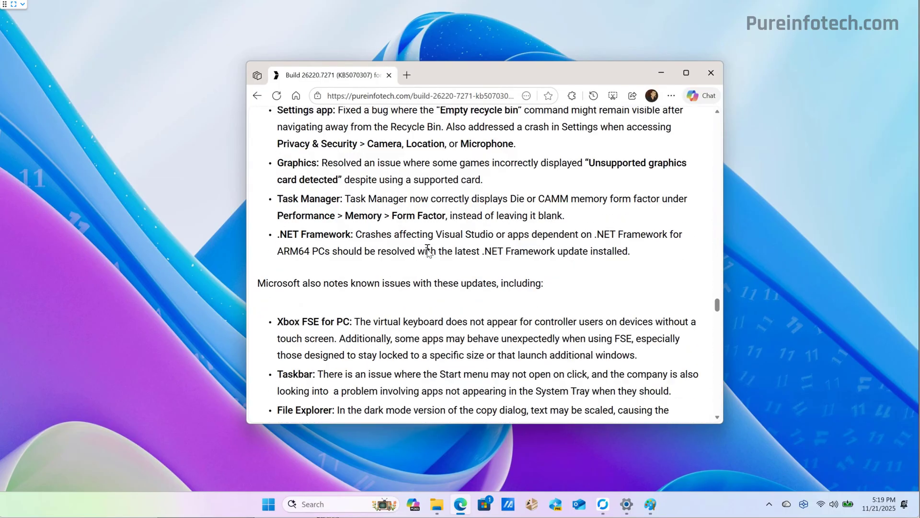
scroll("down", 3)
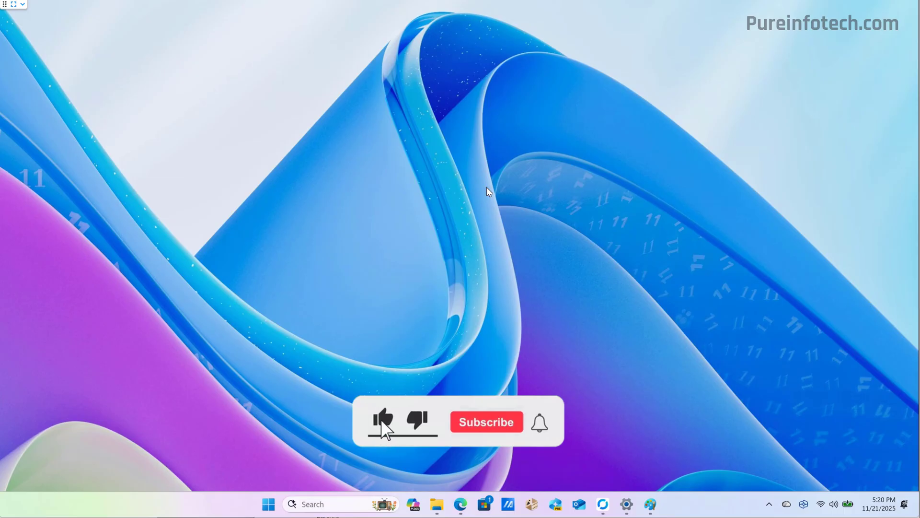
Close the Microsoft Edge window so only the empty Windows desktop remains.
left_click(486, 421)
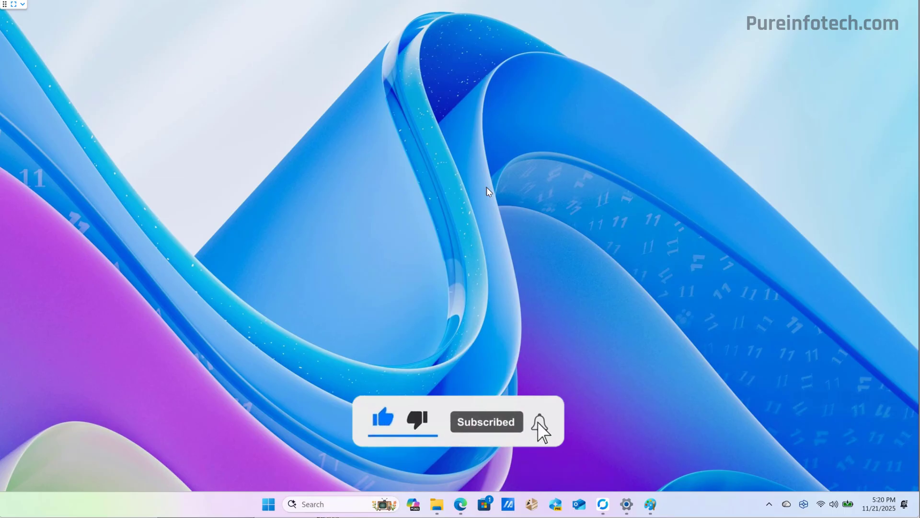